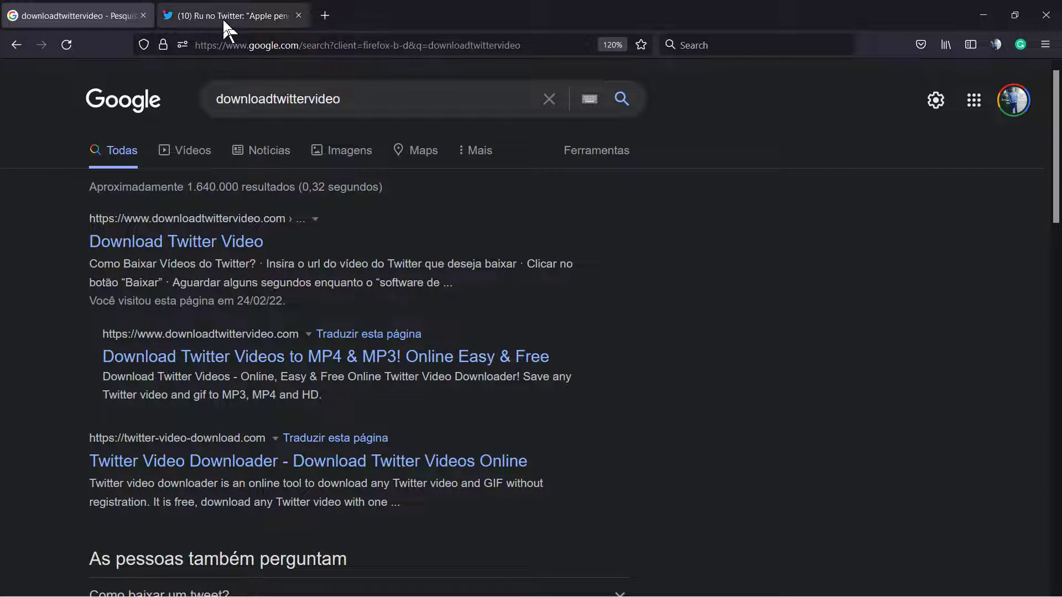
Switch to the tab showing the 'Apple pencil?!' tweet
left_click(232, 15)
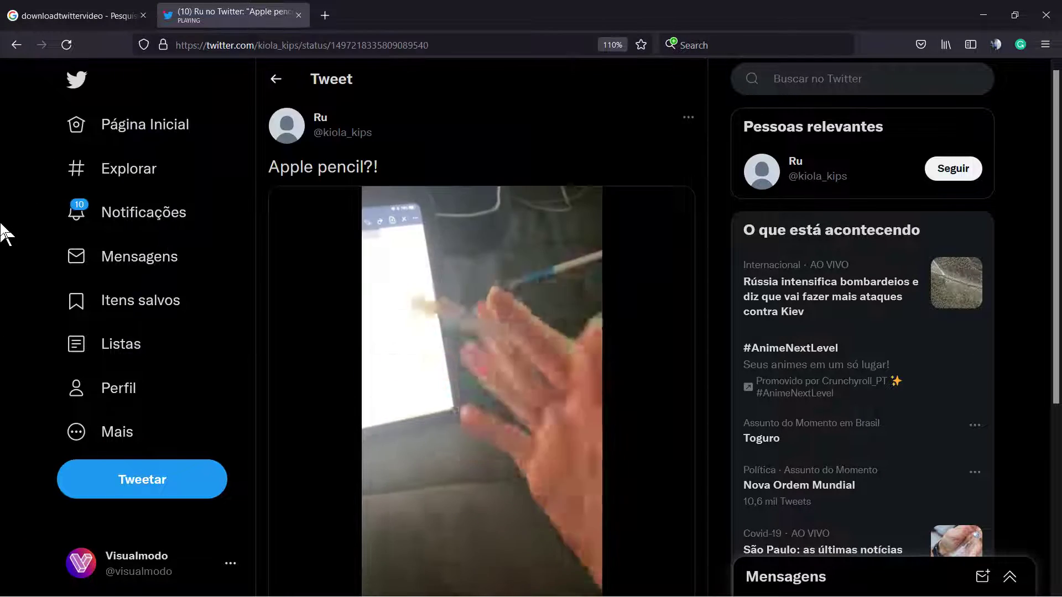
Play the Apple pencil?! tweet video, then return to the Google downloader results
left_click(272, 45)
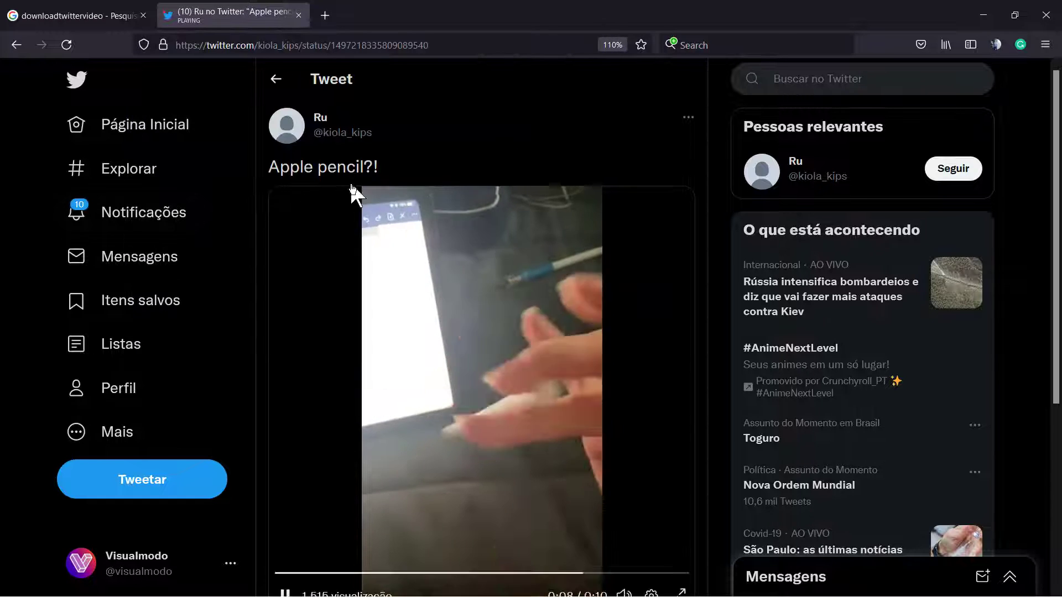
left_click(72, 16)
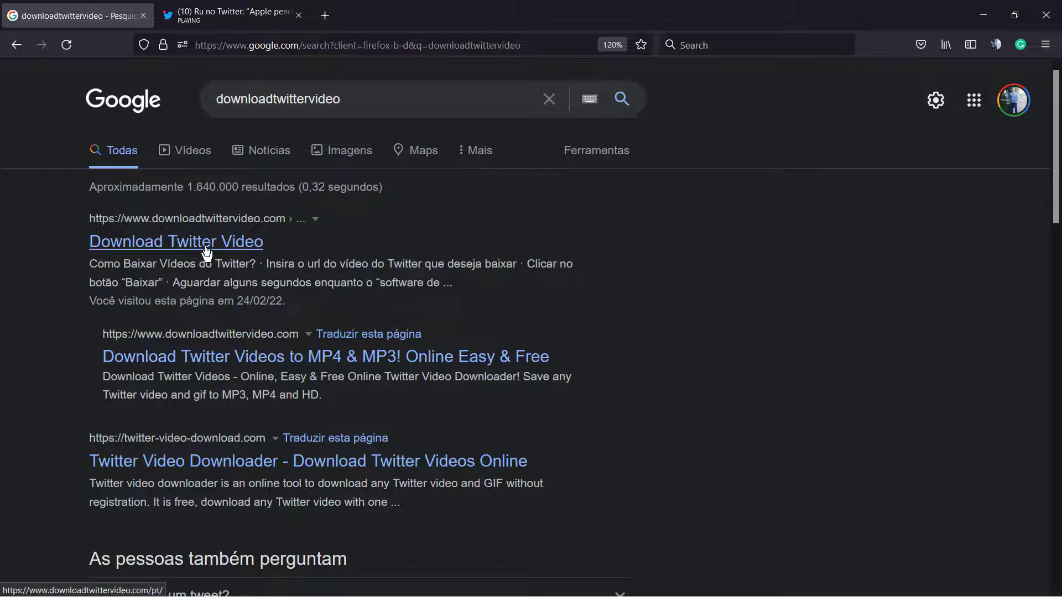
Open downloadtwittervideo.com, switch its language to English, and scroll through the how-to steps
left_click(175, 241)
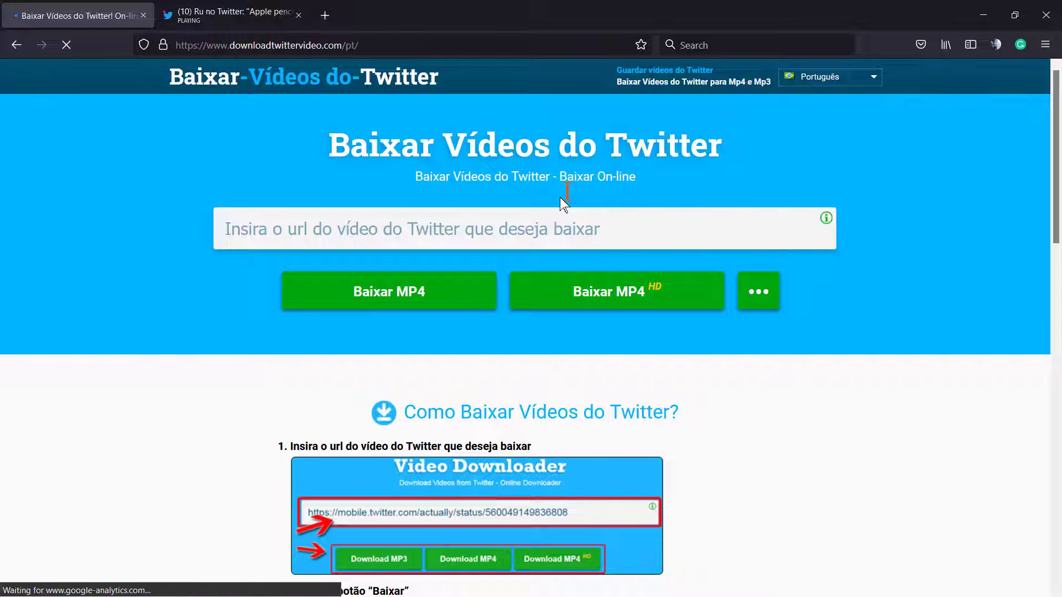
left_click(351, 46)
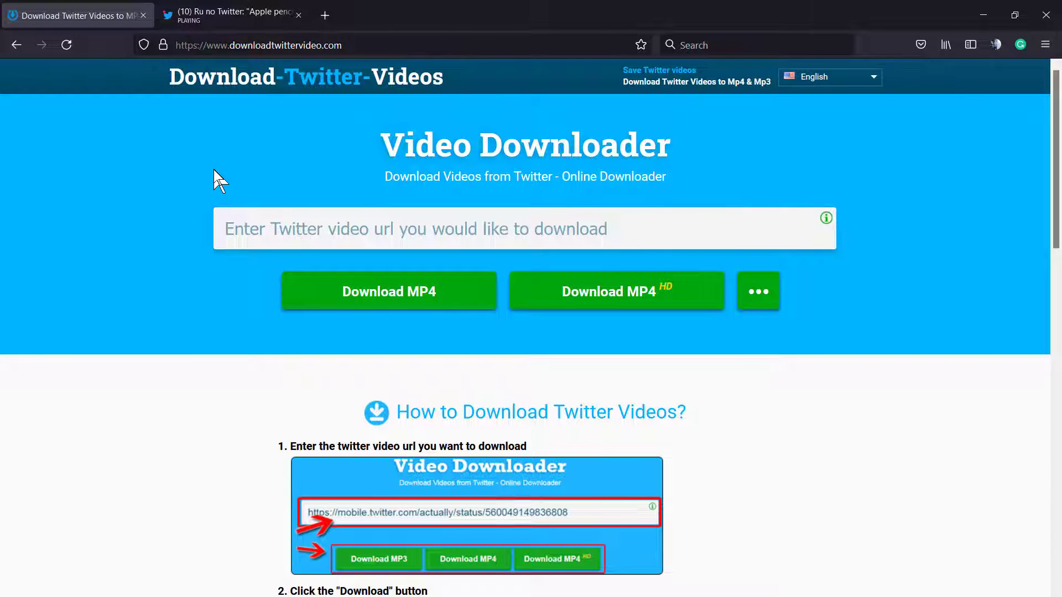
scroll("down", 3)
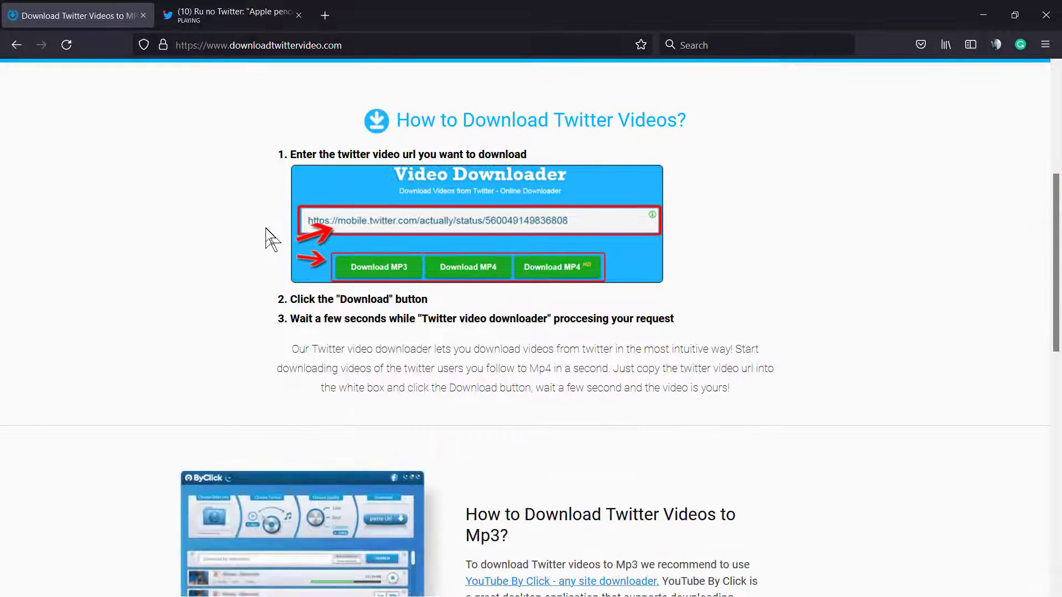
scroll("down", 3)
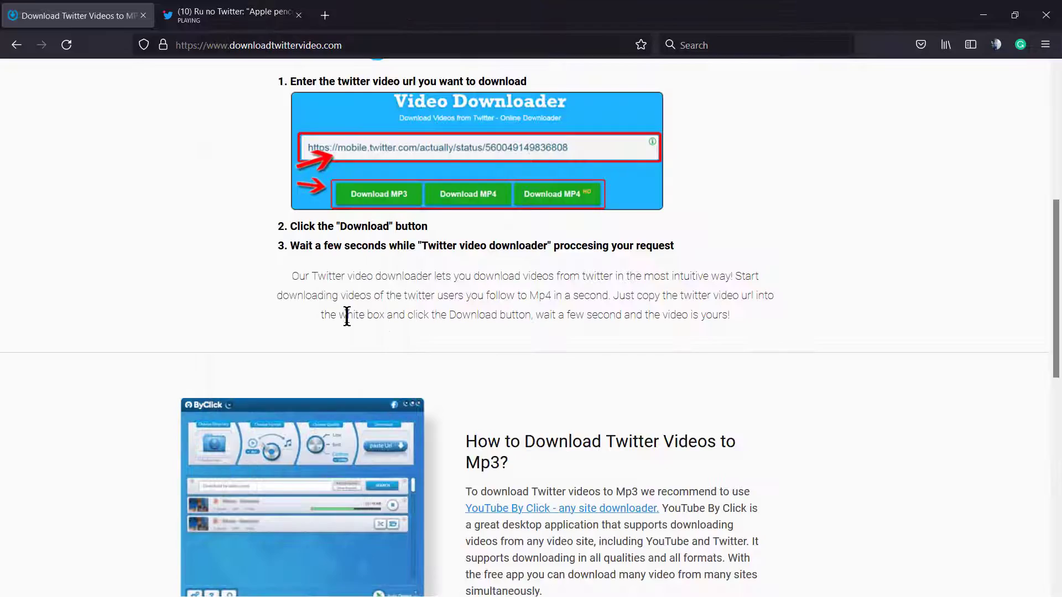
scroll("down", 3)
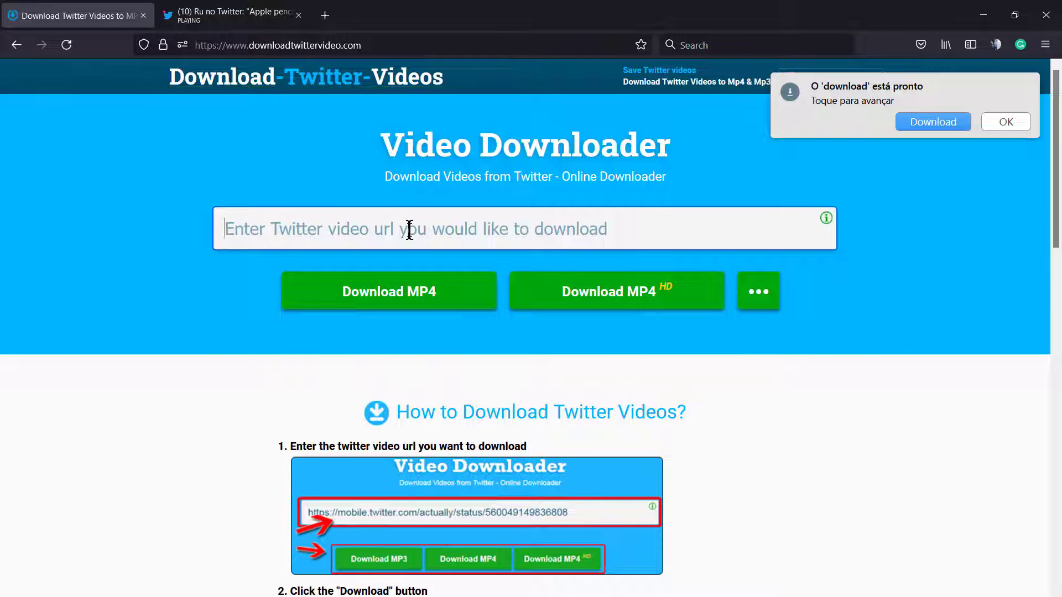
type("https://twitter.com/kiola_kips/status/1497218335809089540")
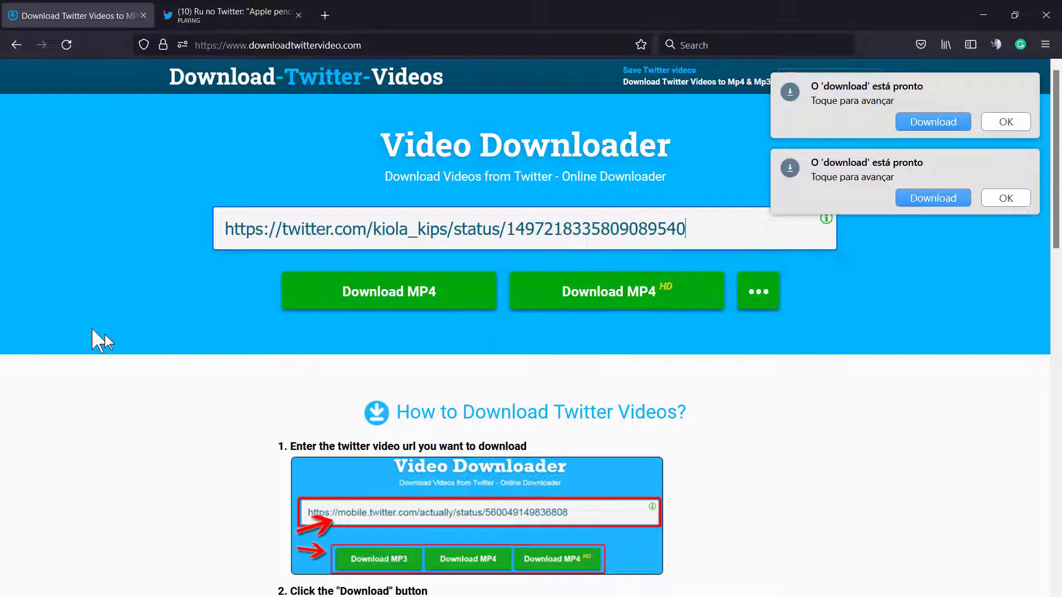
mouse_move(729, 294)
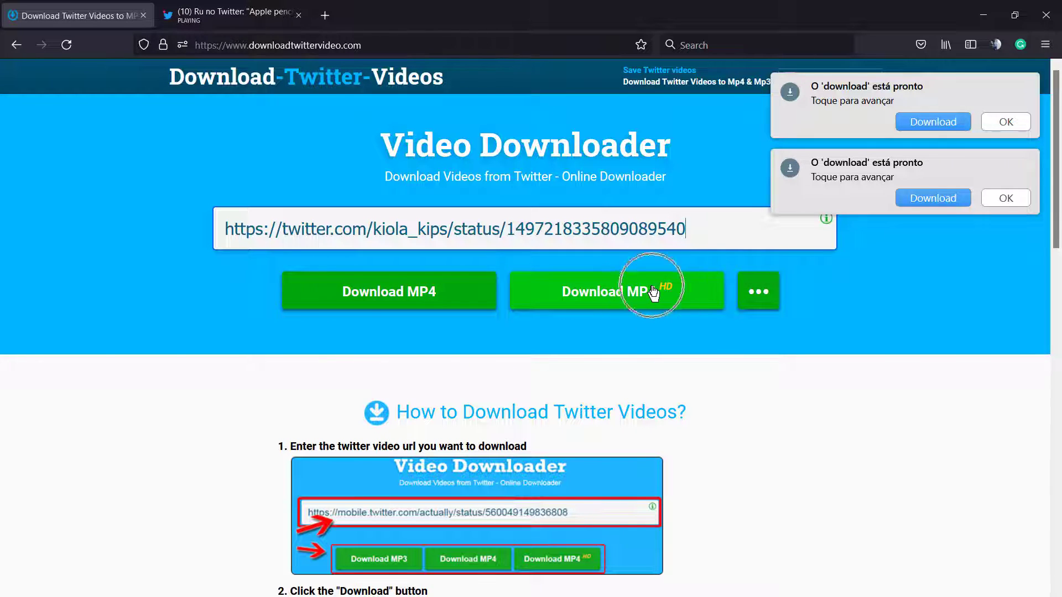
left_click(646, 292)
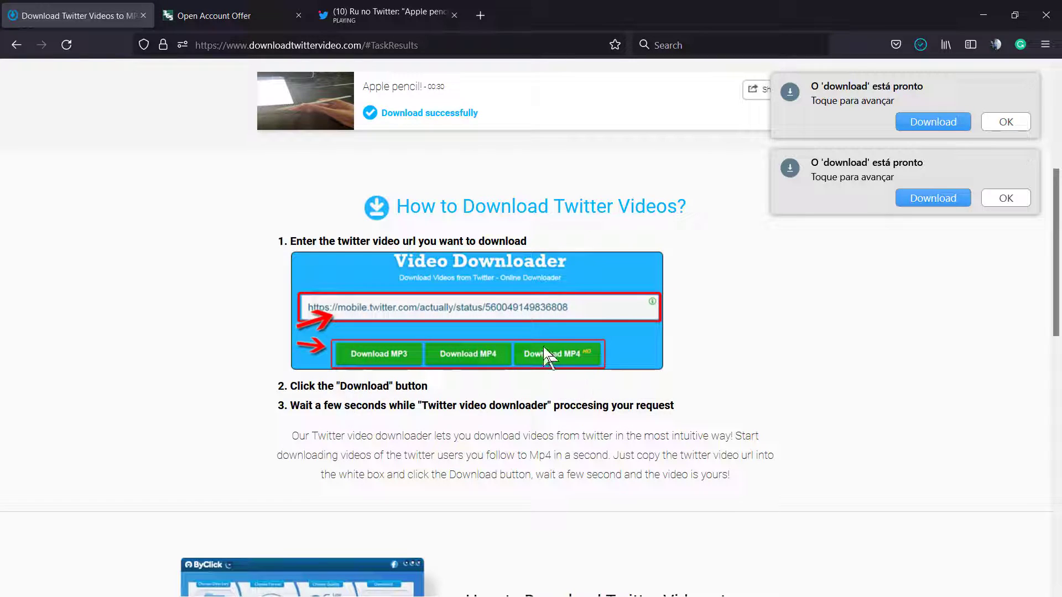
left_click(920, 44)
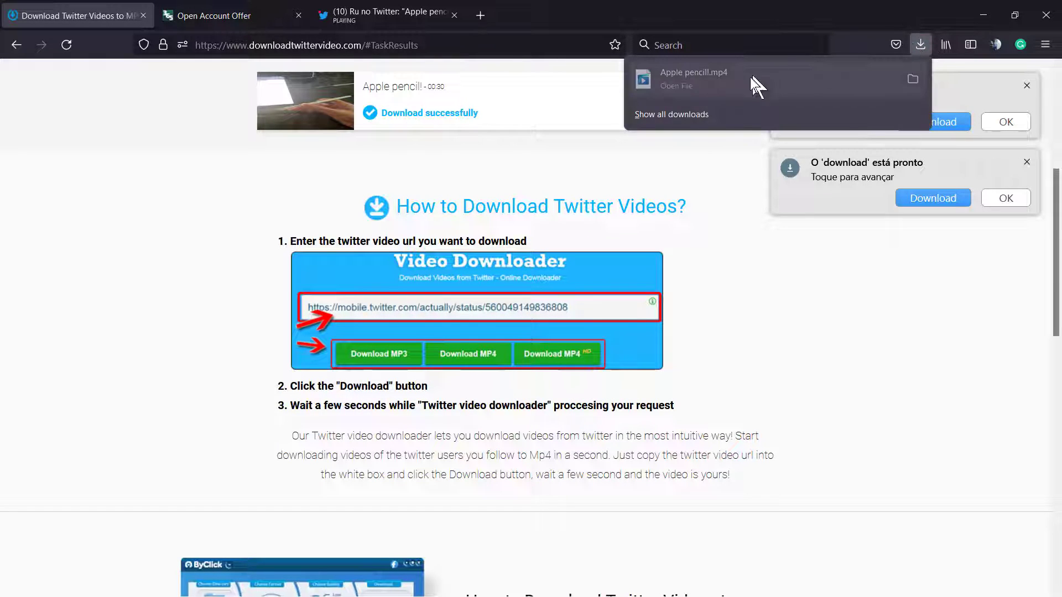
mouse_move(730, 137)
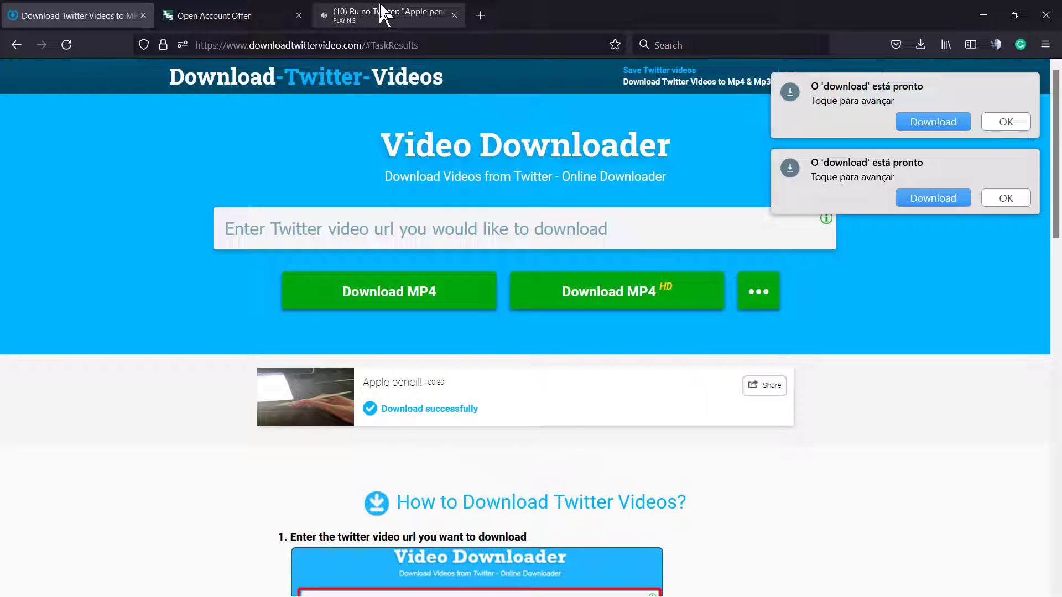
Close the 'Open Account Offer' tab, visit the Visualmodo Twitter profile, then return to the downloader
left_click(298, 15)
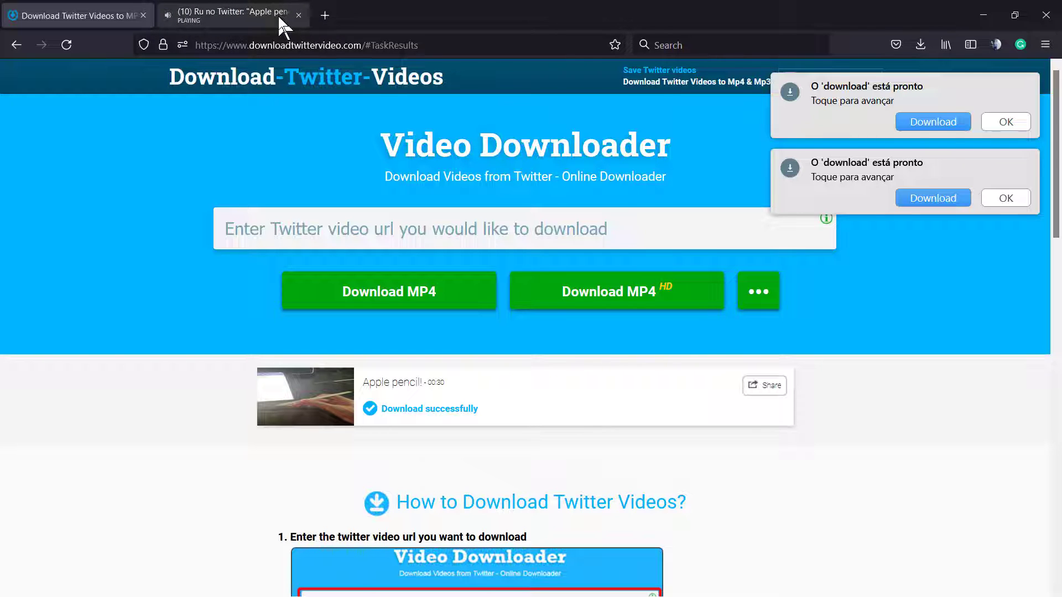
left_click(225, 15)
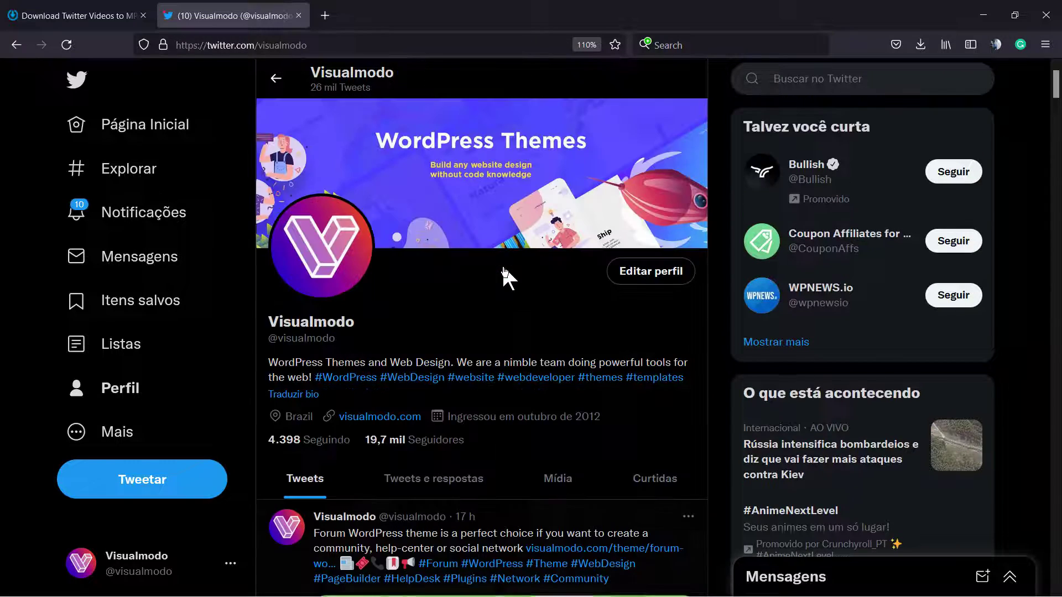
mouse_move(475, 322)
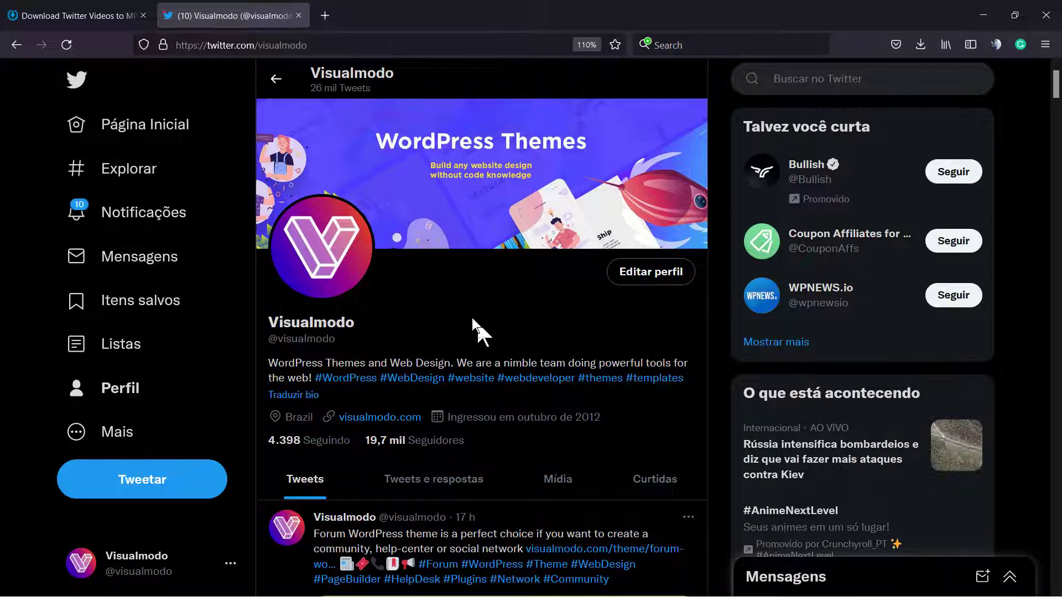
left_click(78, 16)
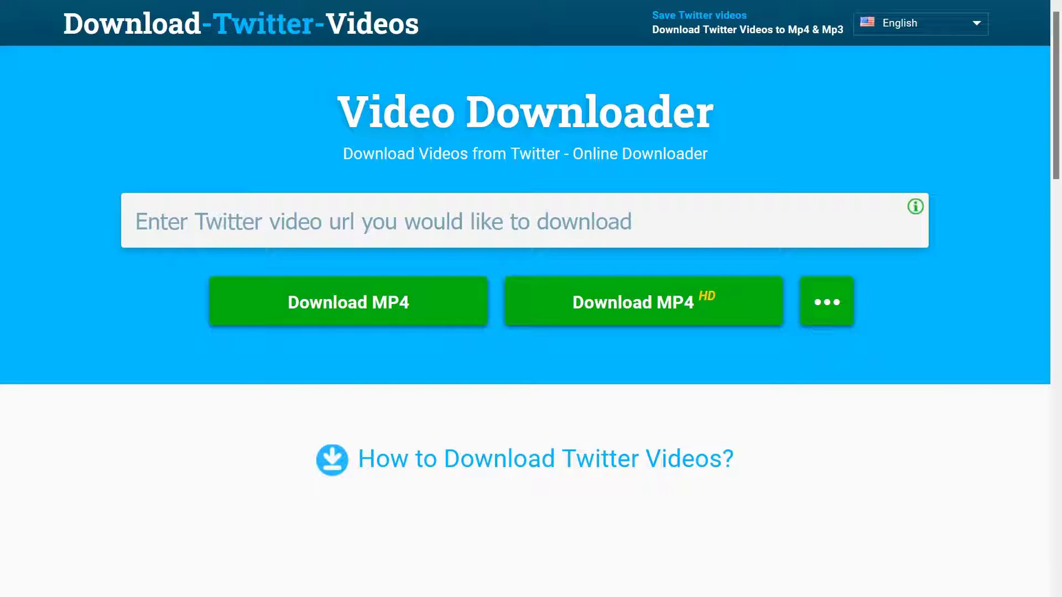